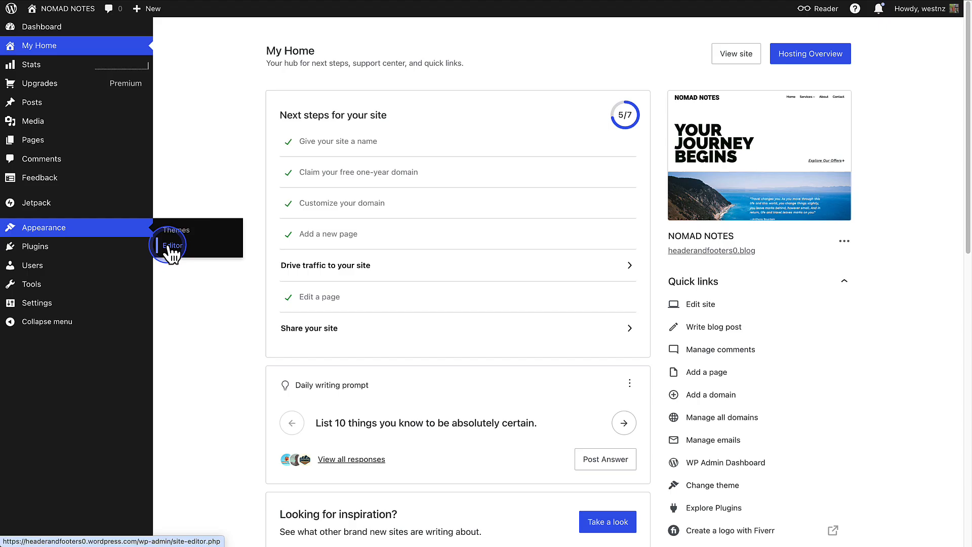
Open the Home page in the editor and scroll through its hero and category images
left_click(172, 245)
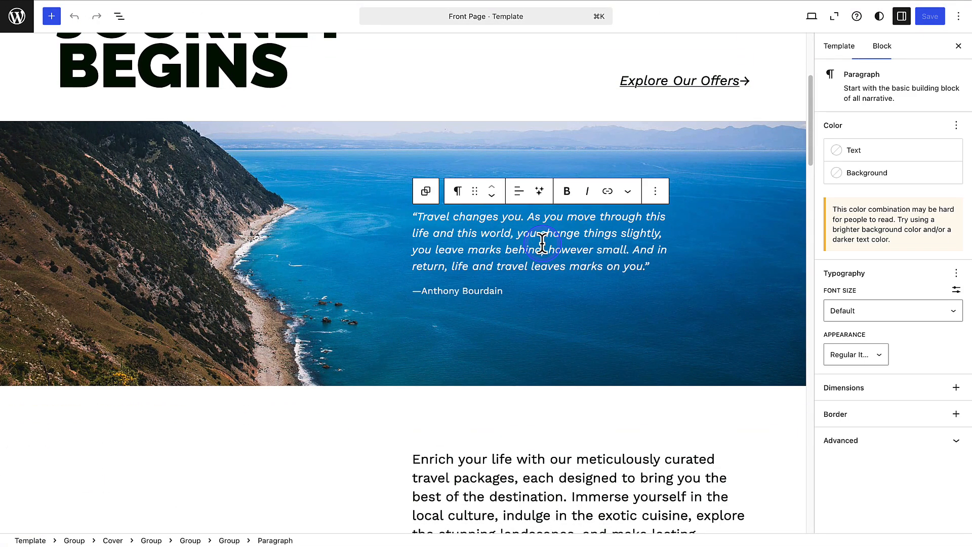
scroll("down", 3)
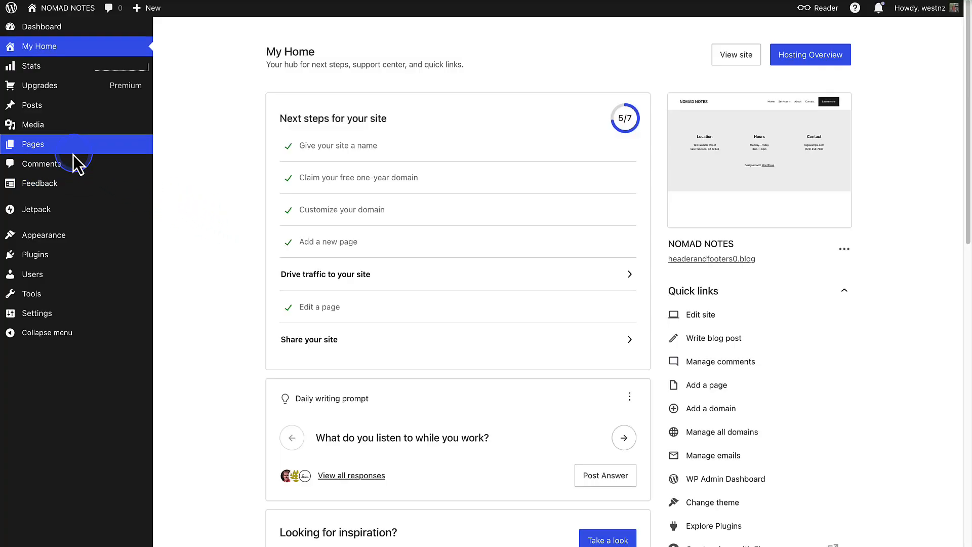
left_click(33, 144)
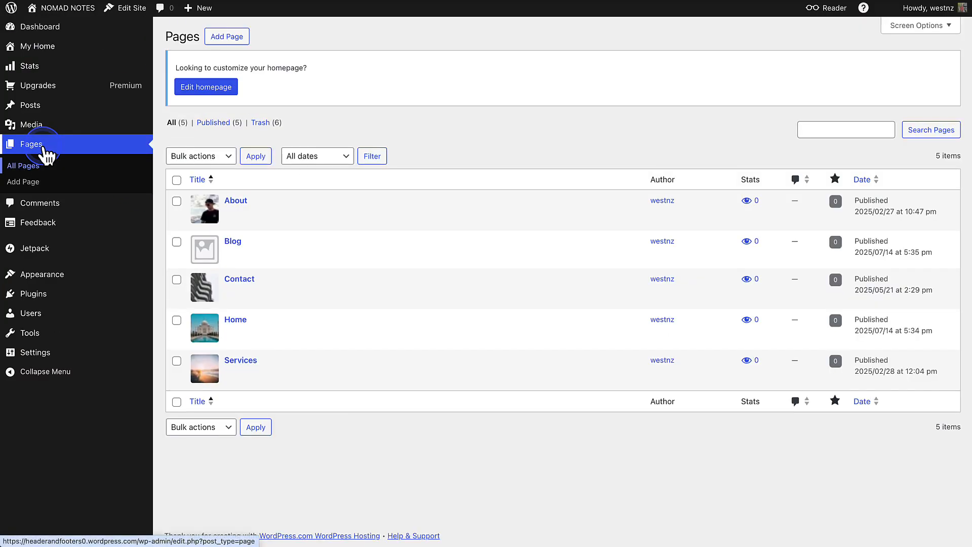
mouse_move(273, 209)
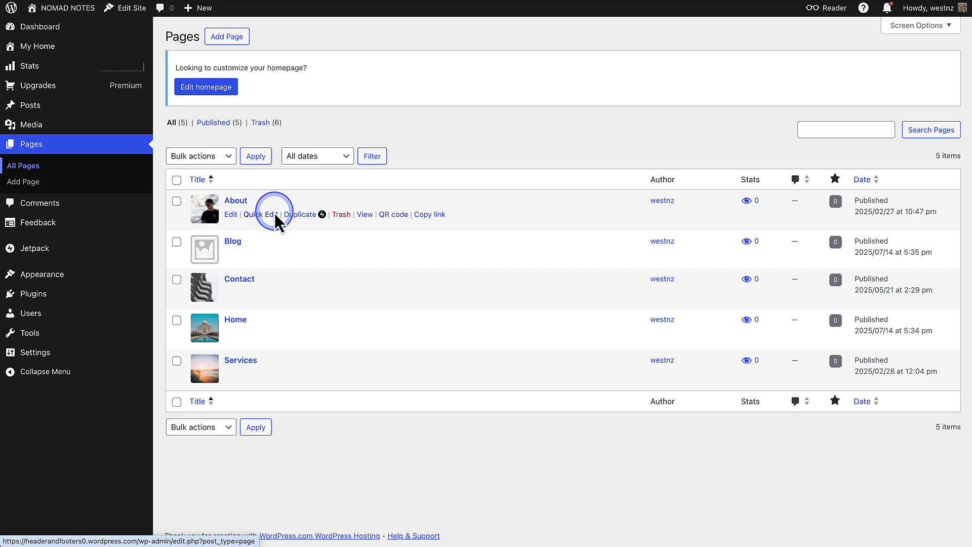
mouse_move(274, 363)
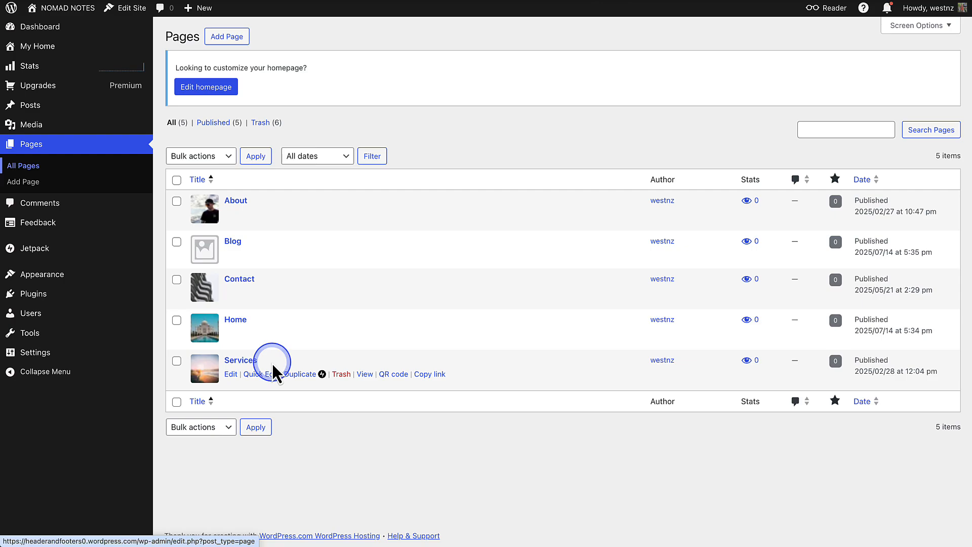
mouse_move(238, 318)
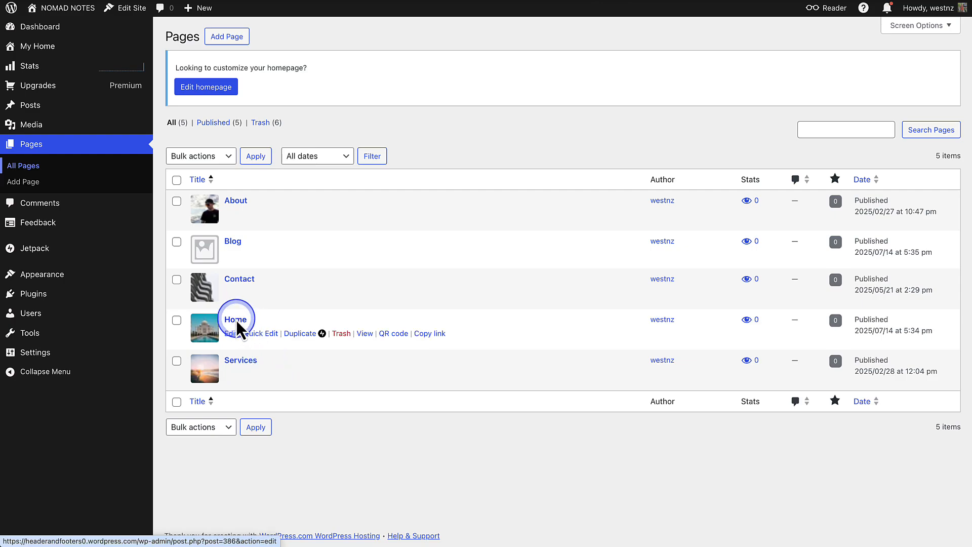
left_click(235, 319)
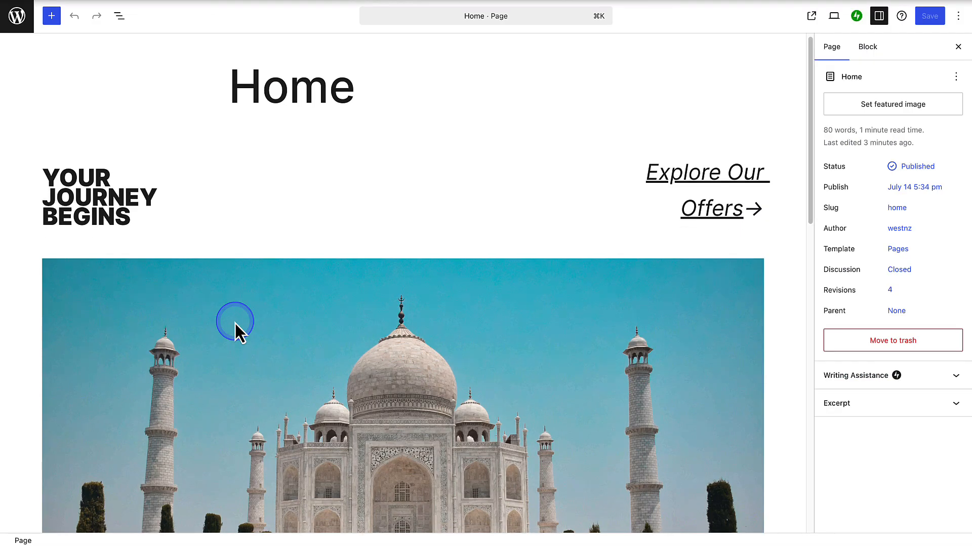
scroll("down", 3)
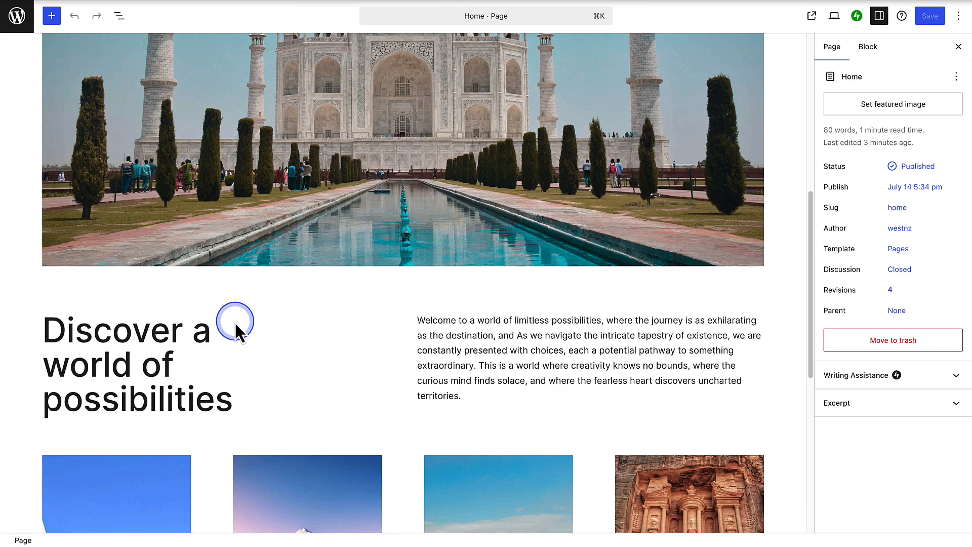
scroll("down", 3)
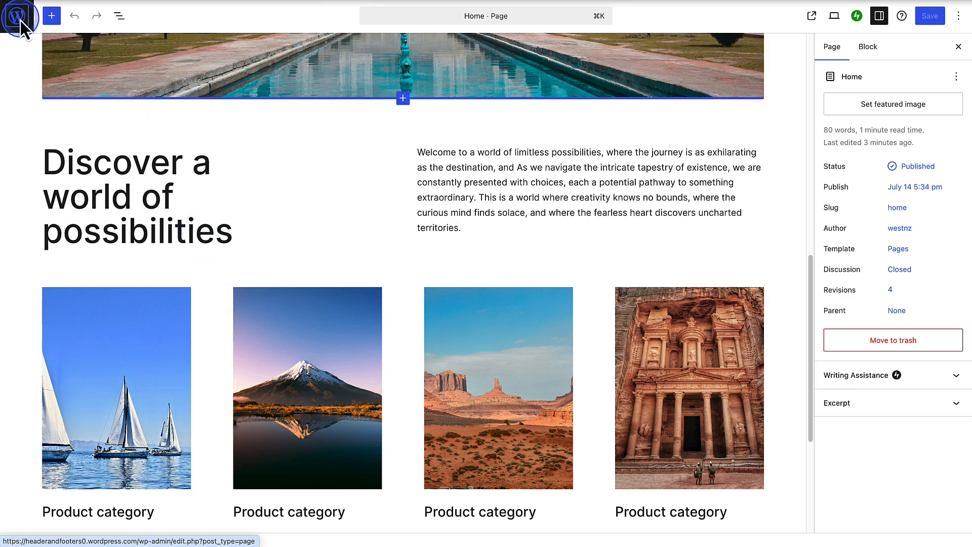
Leave the Home page editor and go to the Reading settings
left_click(15, 15)
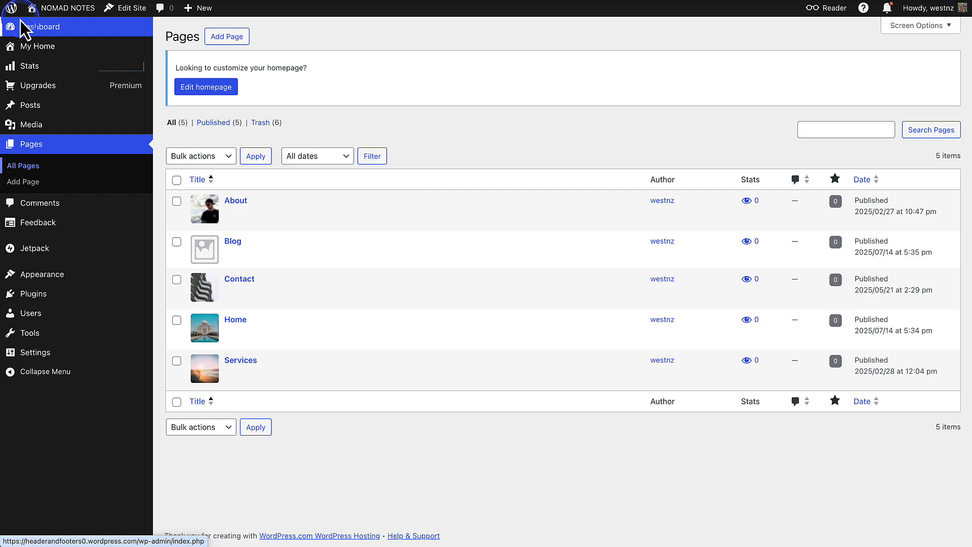
left_click(29, 333)
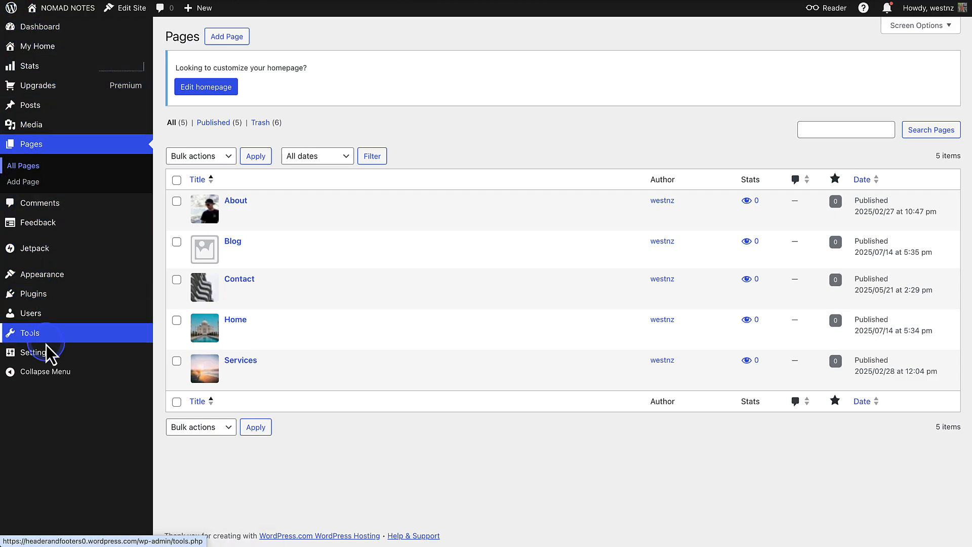
left_click(35, 353)
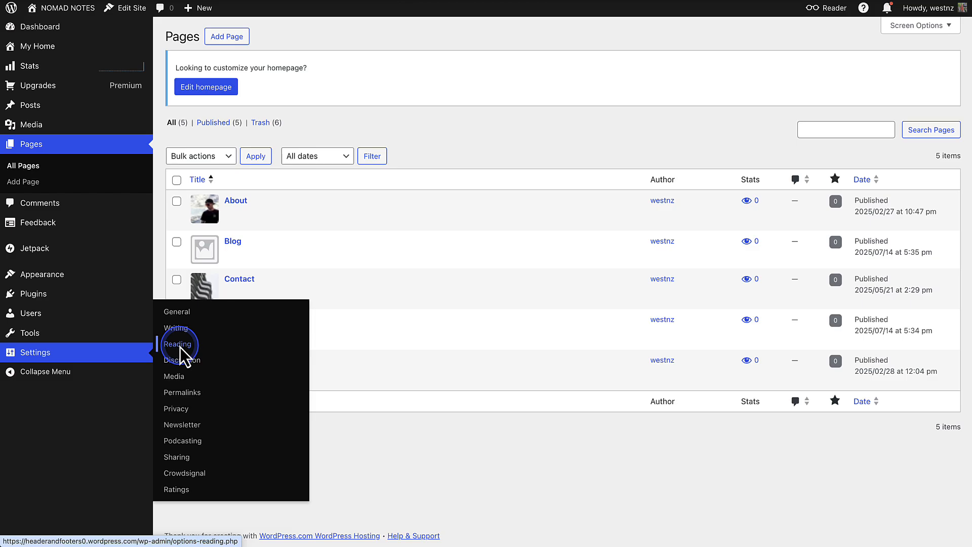
left_click(177, 344)
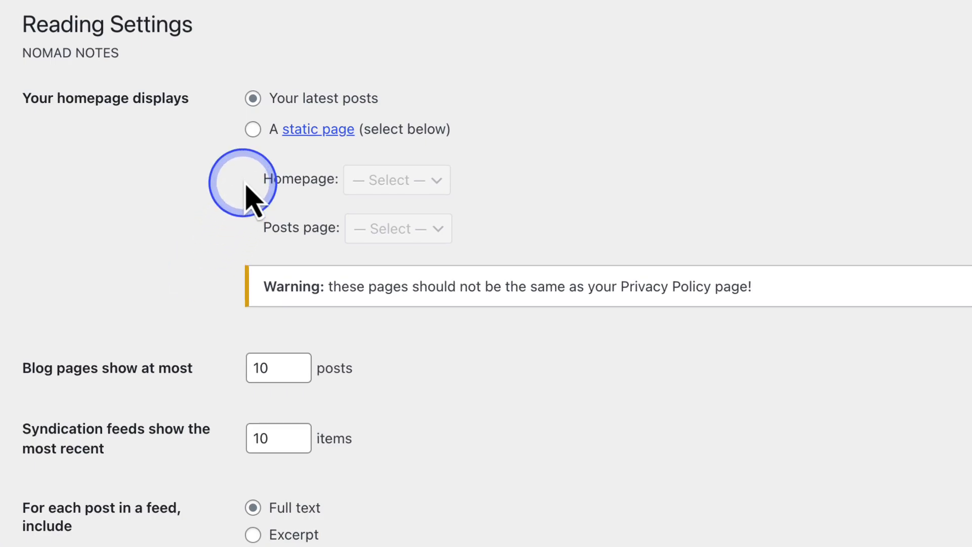
Make the homepage display the static page Home and save the settings
left_click(253, 129)
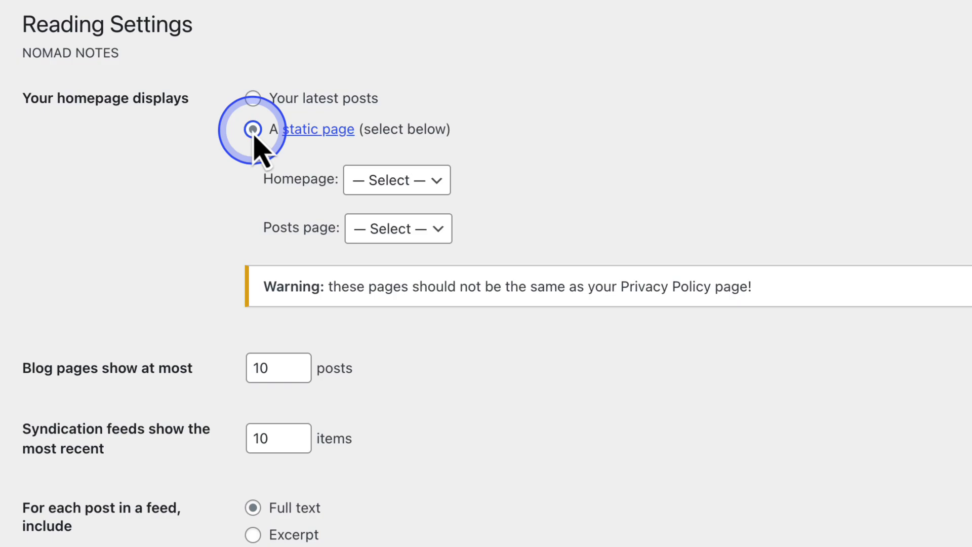
left_click(251, 129)
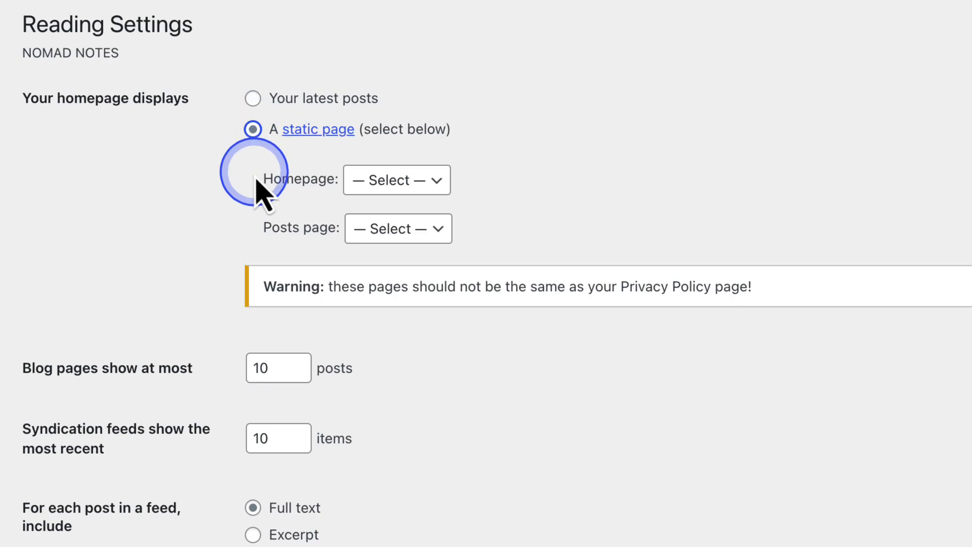
left_click(396, 179)
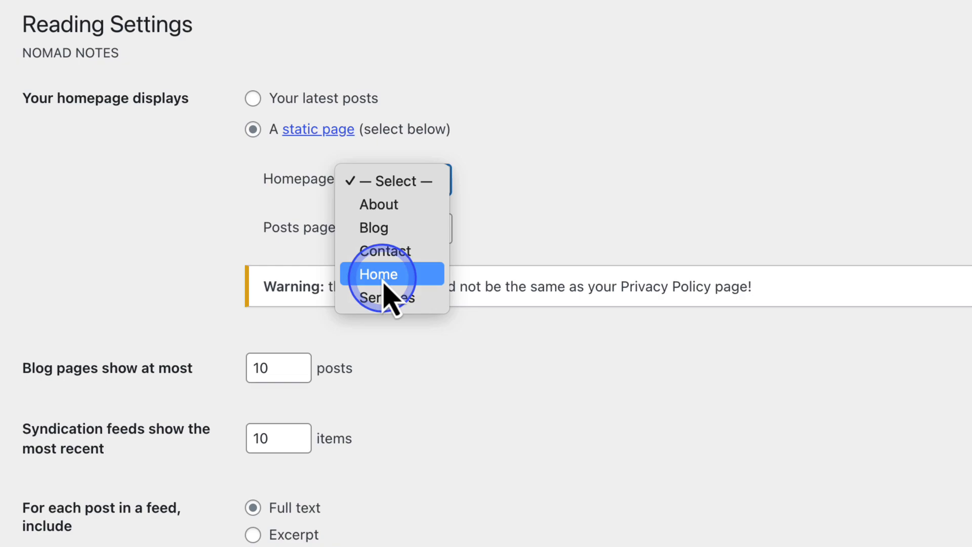
left_click(379, 274)
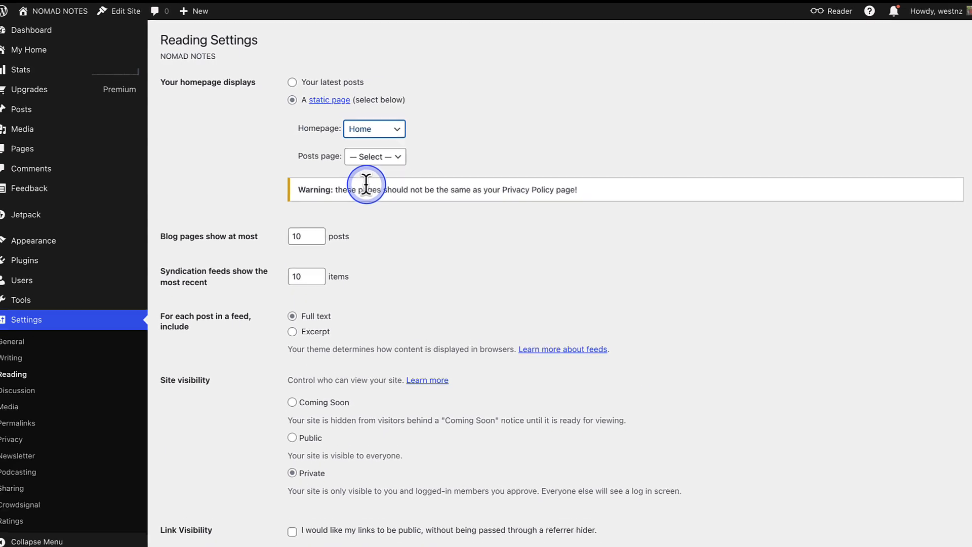
scroll("down", 3)
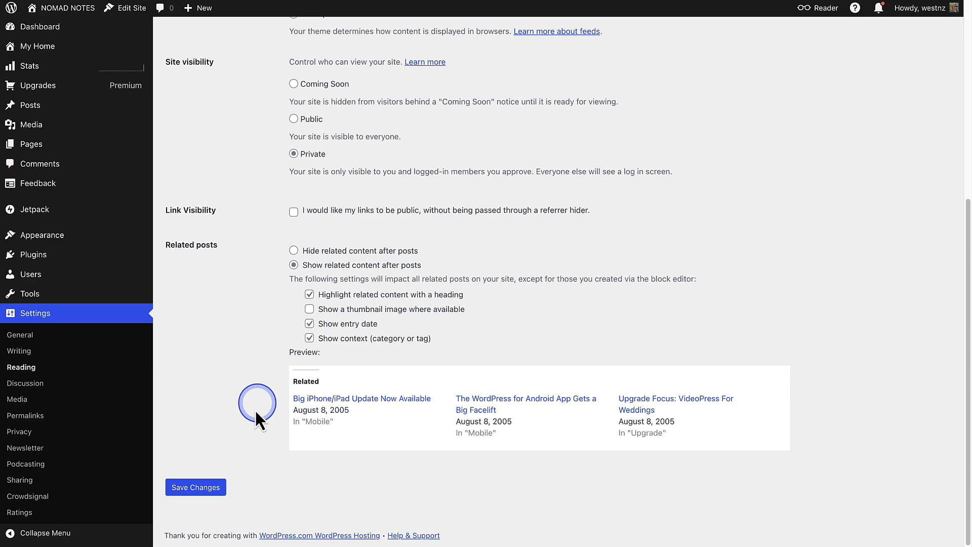
left_click(194, 486)
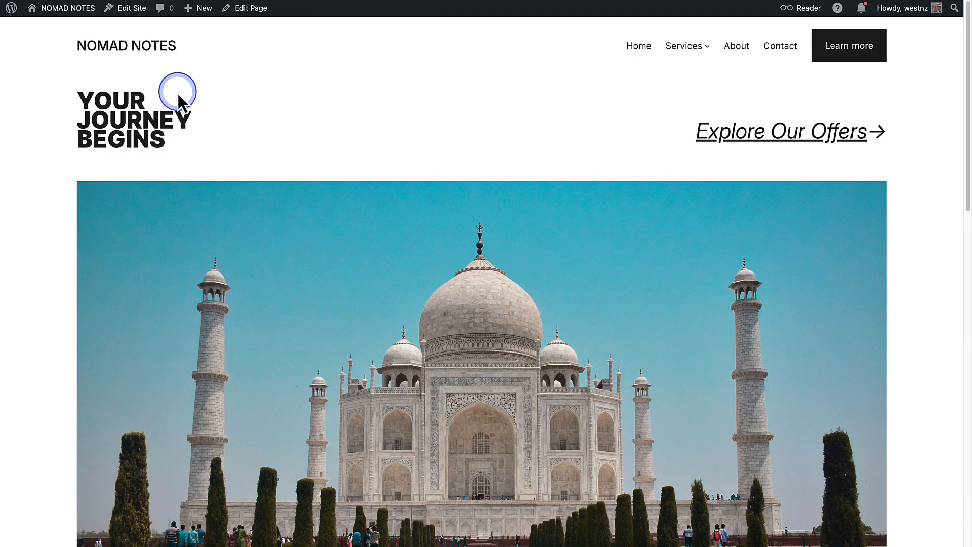
Scroll through the live front page, then return to the NOMAD NOTES My Home dashboard
scroll("down", 3)
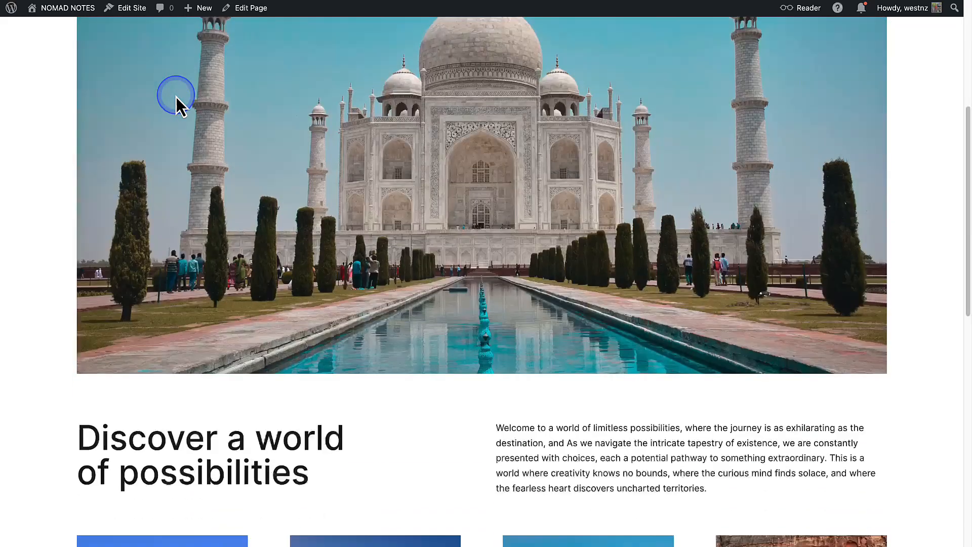
scroll("down", 3)
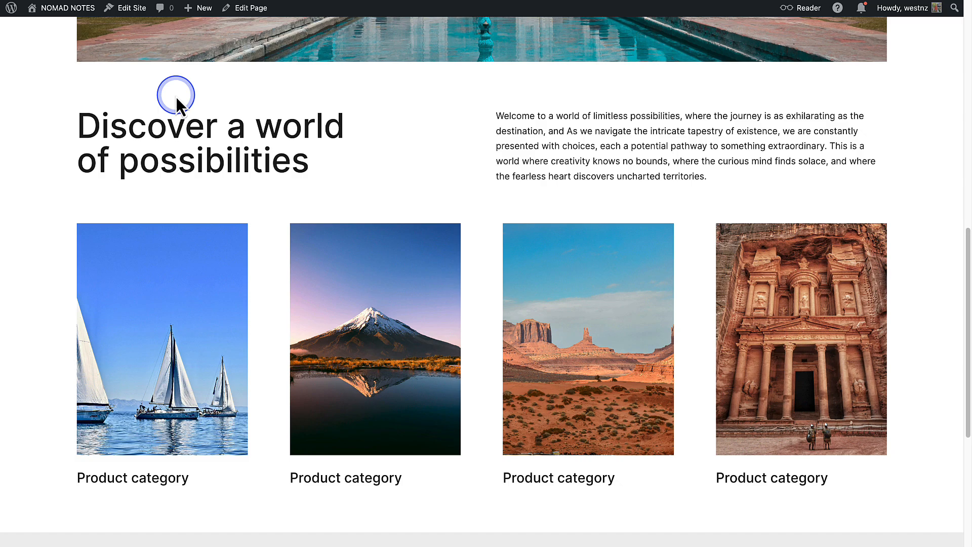
mouse_move(75, 25)
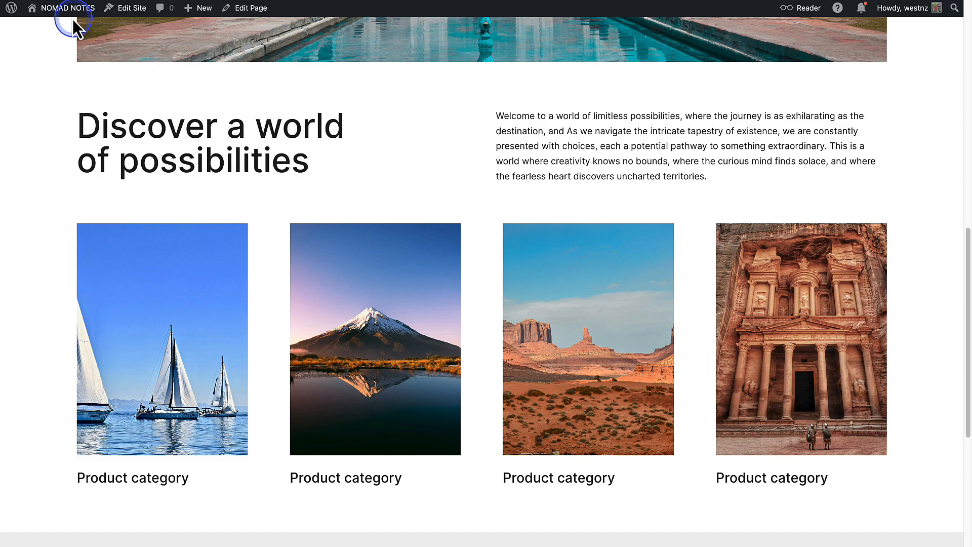
left_click(11, 8)
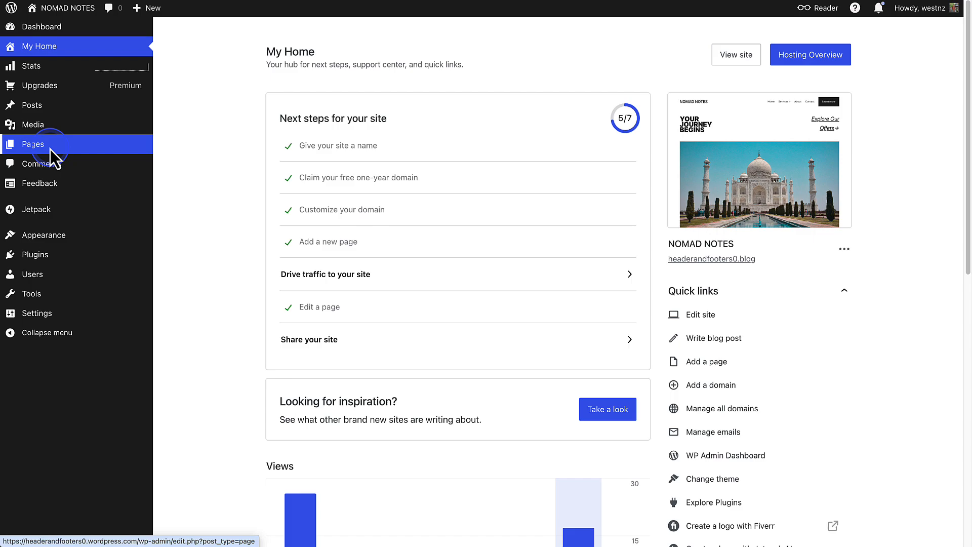
Open All Pages and check that Home is labelled Front Page
left_click(33, 144)
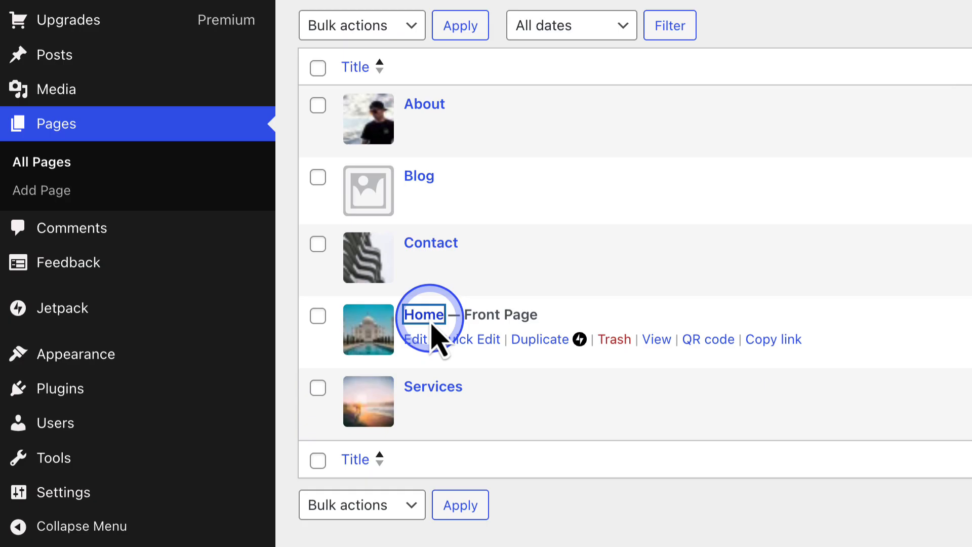
left_click(423, 314)
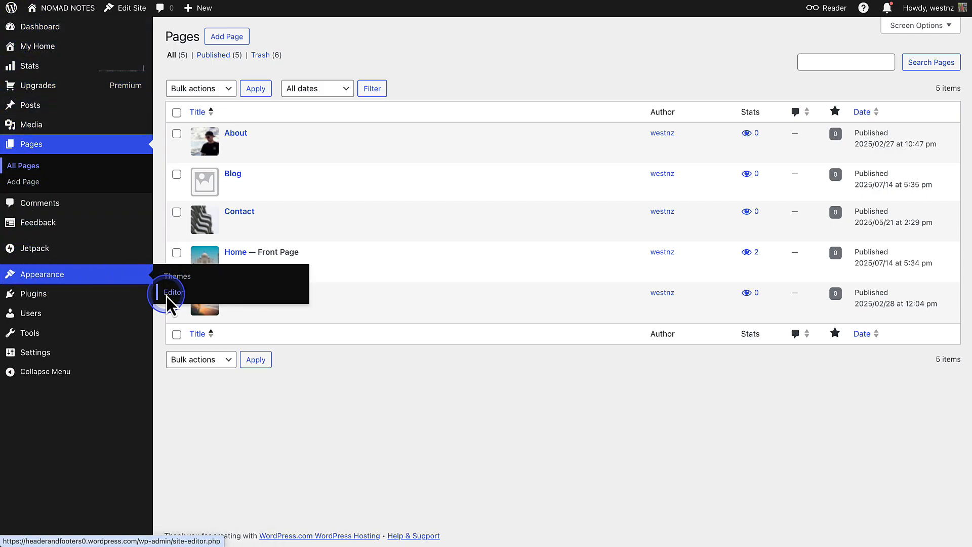
Open the Pages template in the site editor and select its Header part in List View
left_click(174, 293)
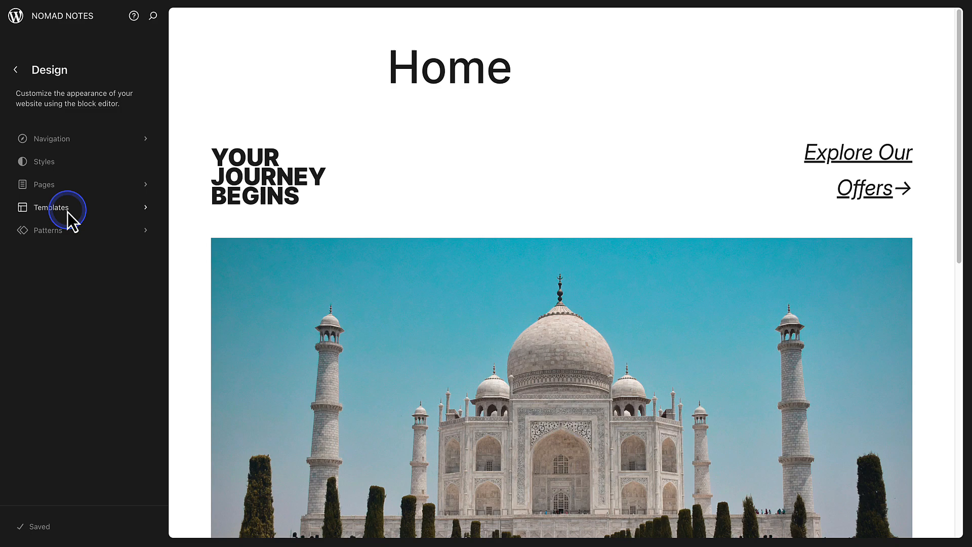
left_click(52, 208)
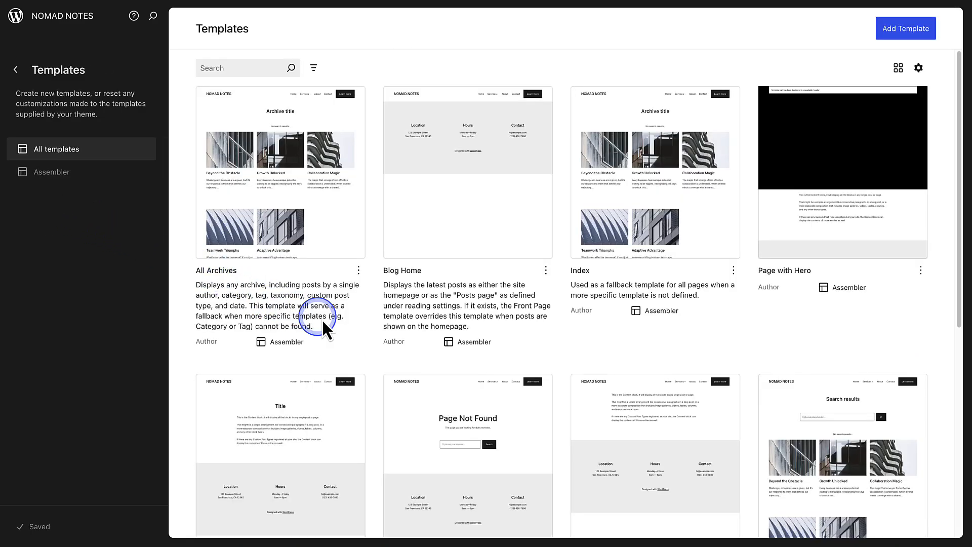
scroll("down", 3)
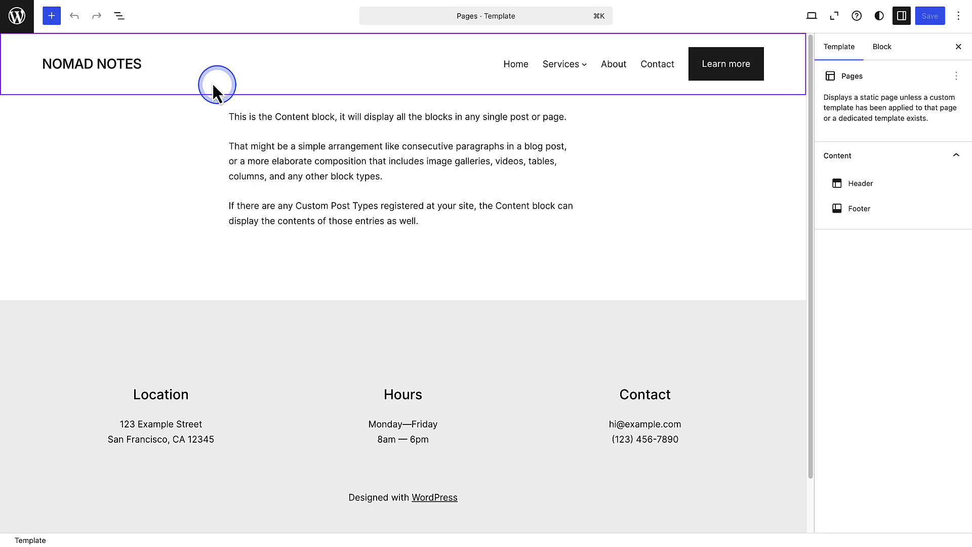
left_click(119, 16)
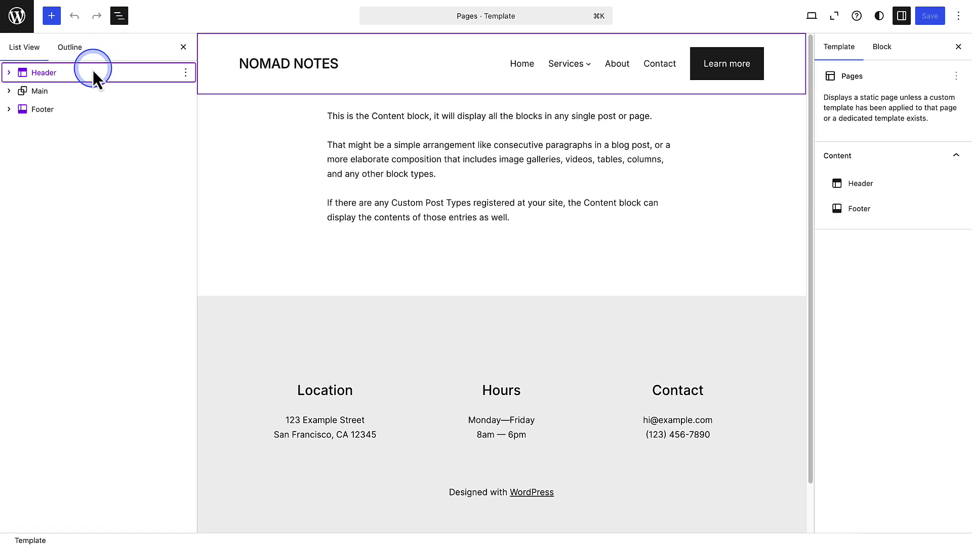
left_click(43, 109)
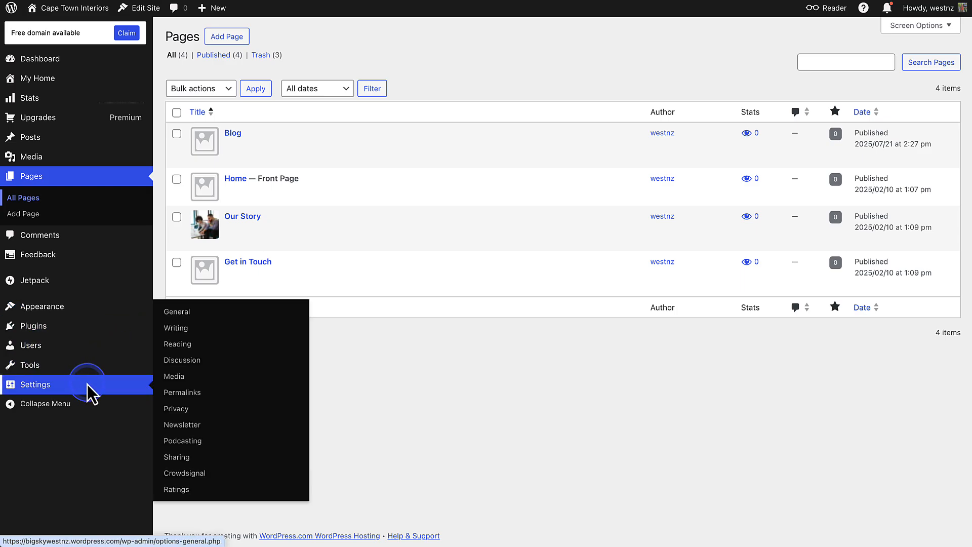
Set Blog as the Cape Town Interiors posts page in Reading settings, then return to Pages
left_click(177, 344)
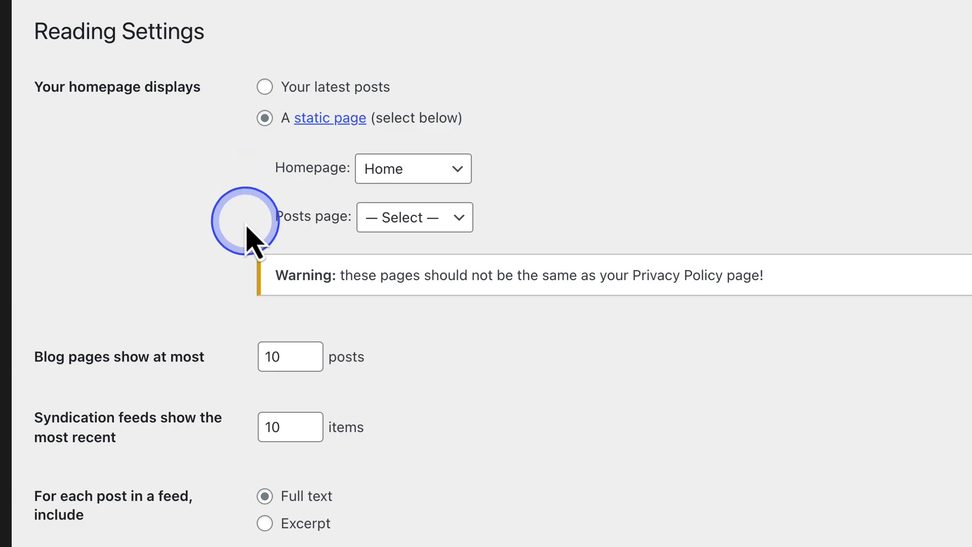
left_click(414, 218)
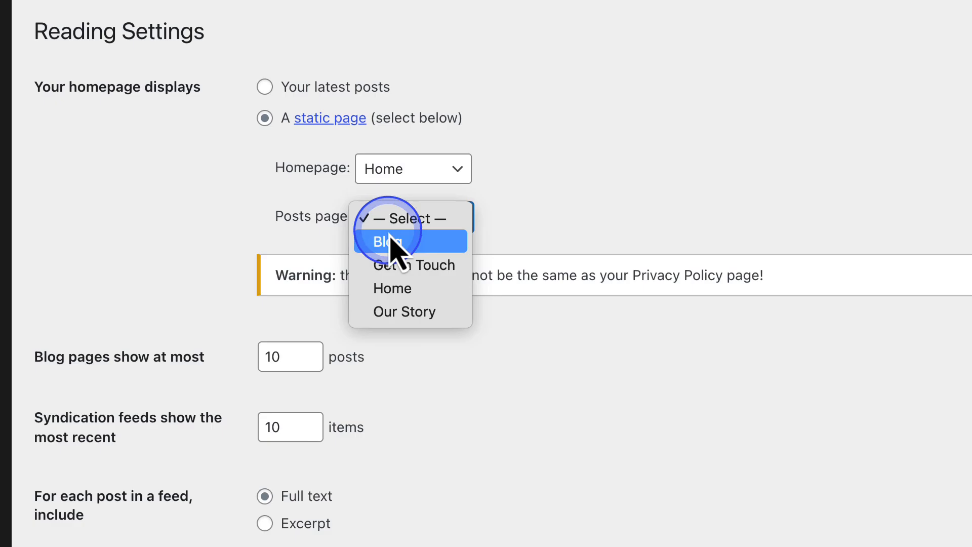
left_click(384, 240)
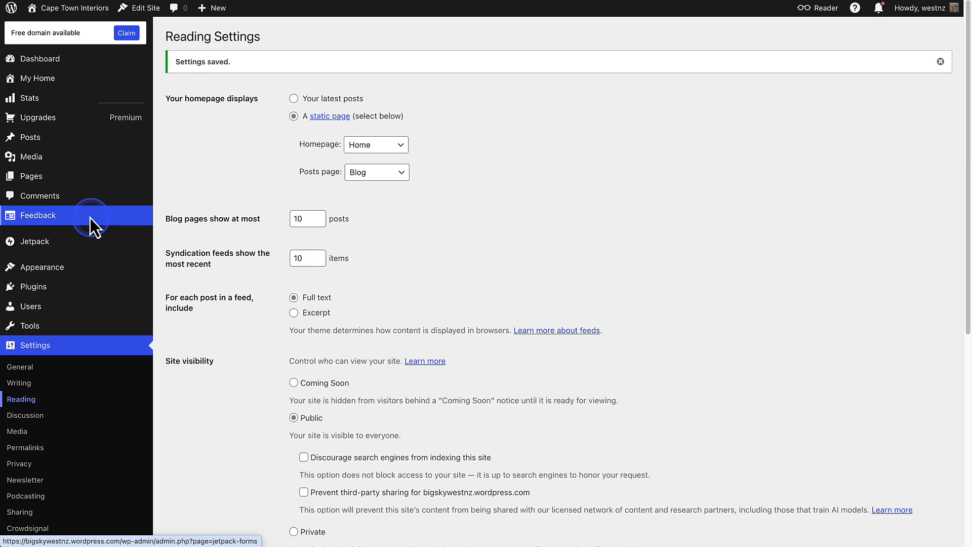
left_click(30, 176)
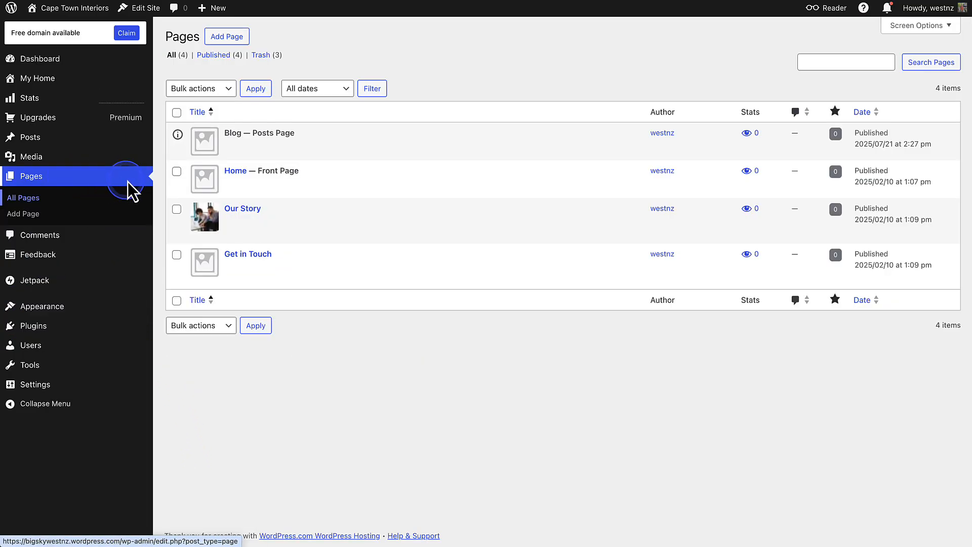
mouse_move(254, 136)
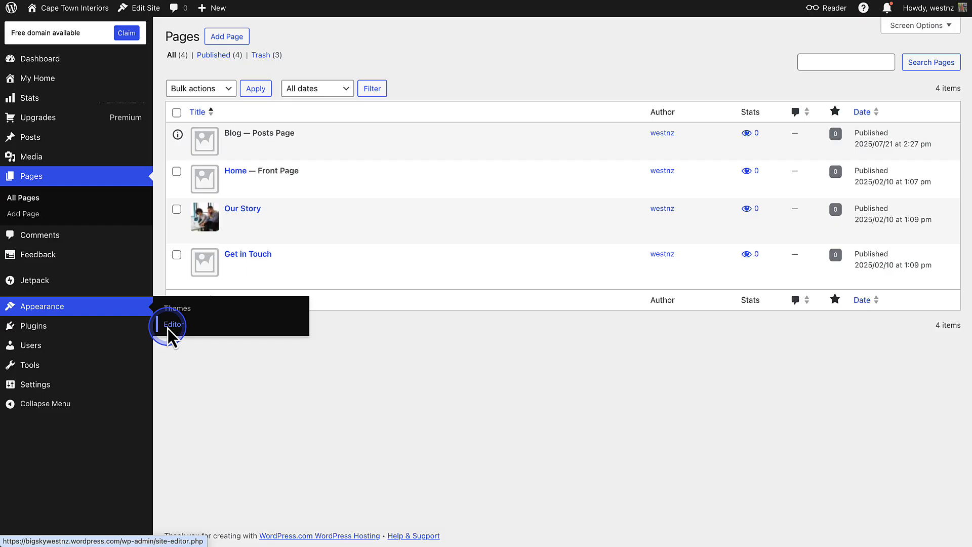
Open the Blog Home template in the site editor
left_click(175, 324)
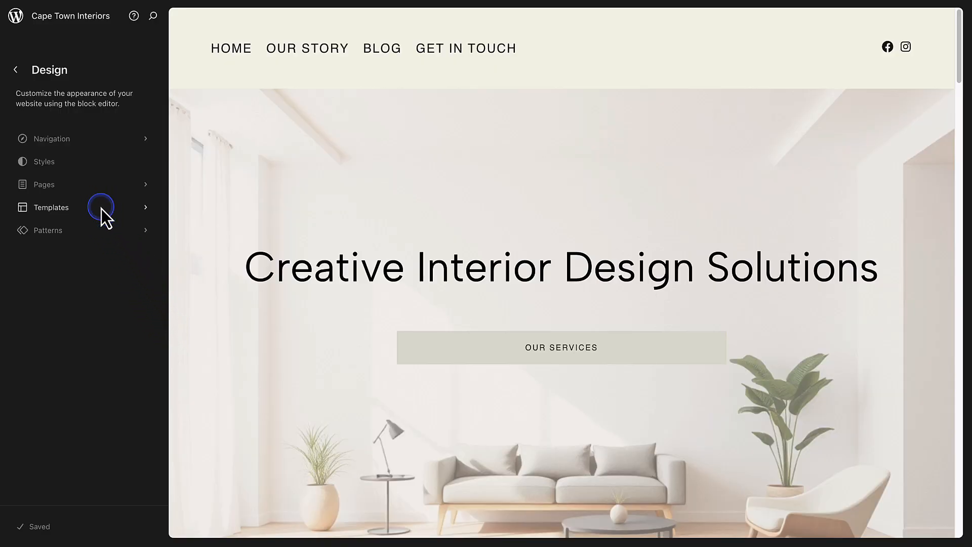
left_click(51, 207)
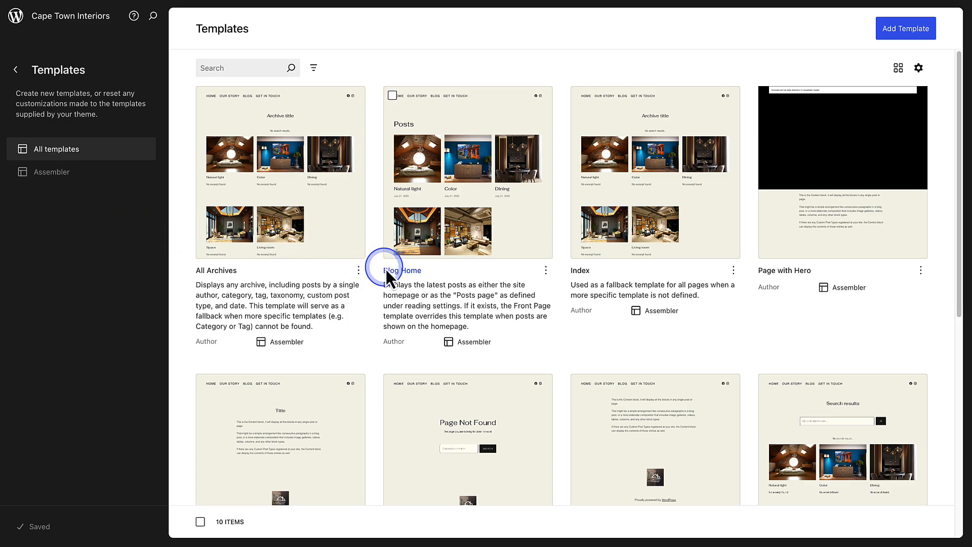
left_click(401, 270)
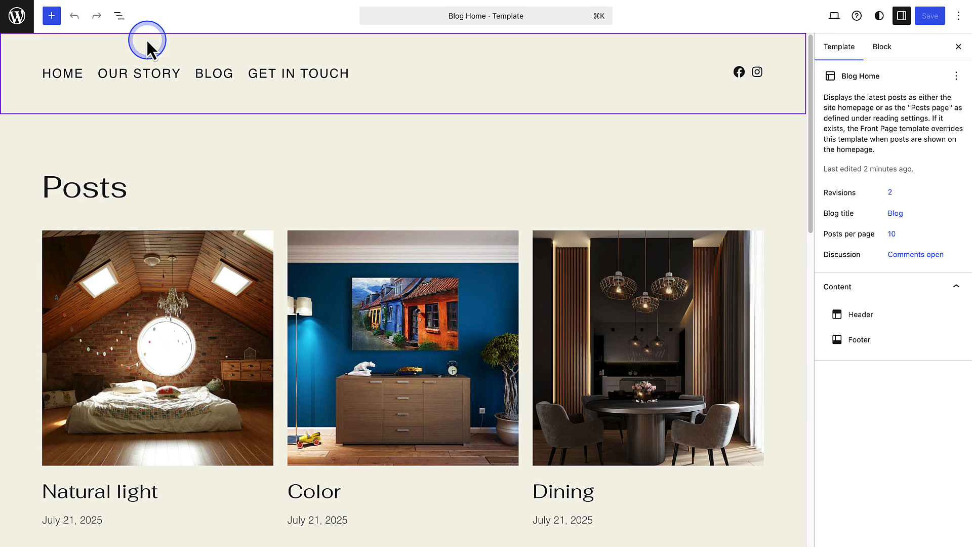
Switch the Query Loop to a four-column grid design and save the template
left_click(119, 15)
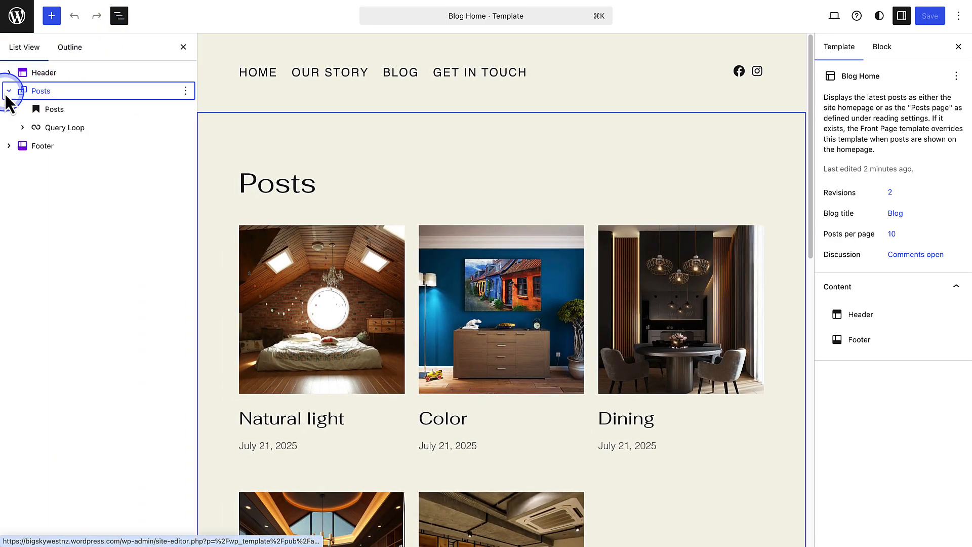
left_click(65, 127)
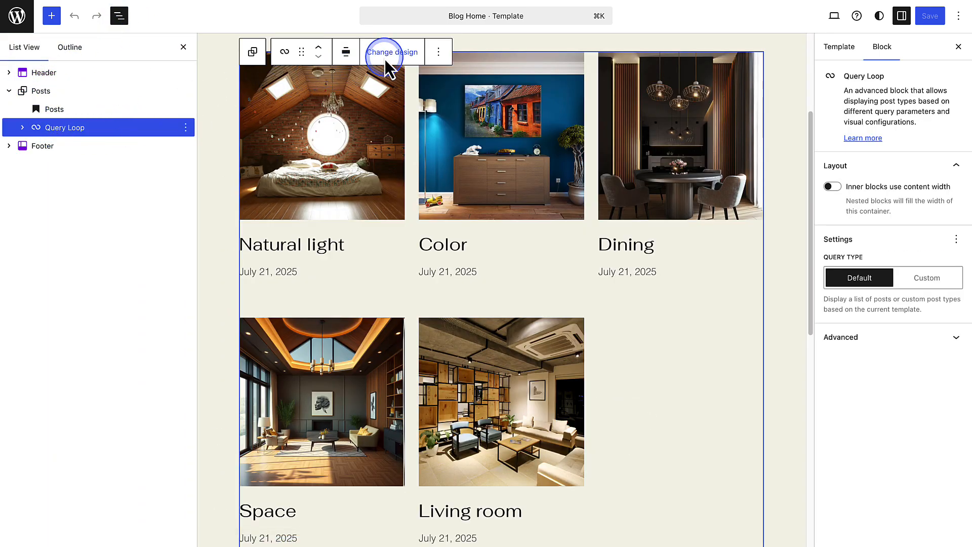
left_click(392, 52)
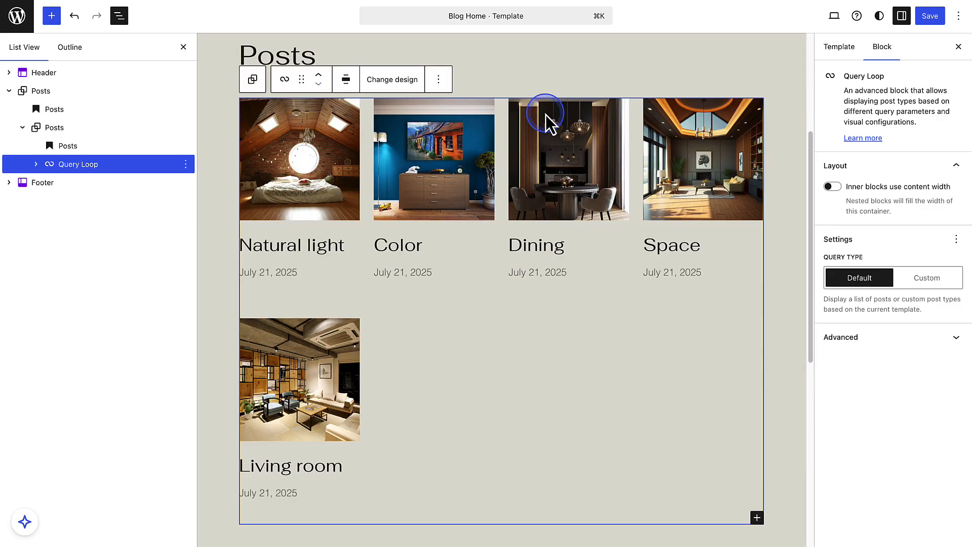
left_click(928, 16)
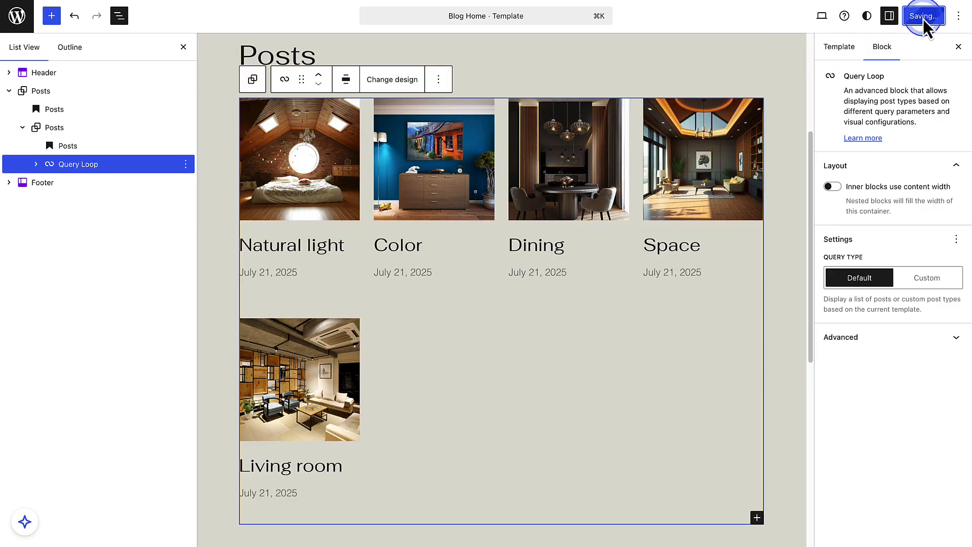